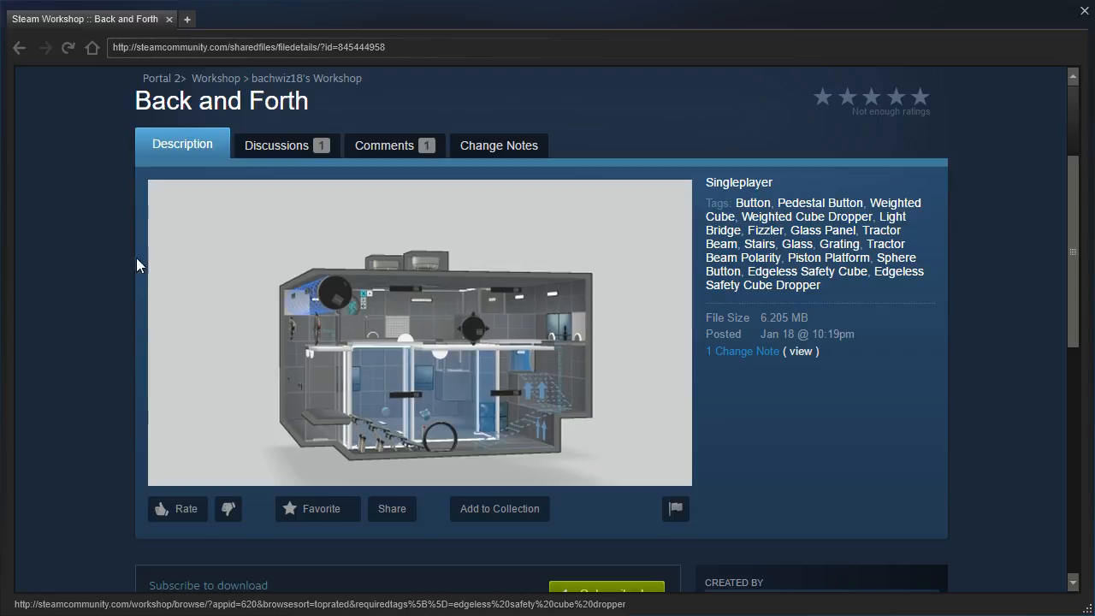
{"action": "mouse_move", "coordinate": [142, 259]}
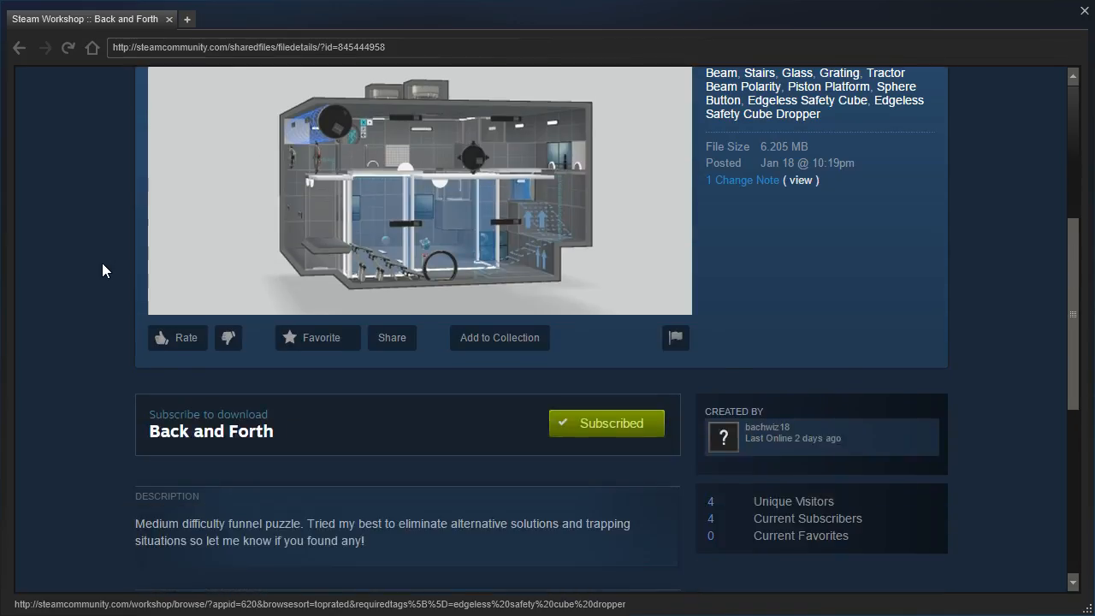
Scroll down and up repeatedly while crossing the button, glass and grating sections.
{"action": "scroll", "scroll_direction": "down", "scroll_amount": 3}
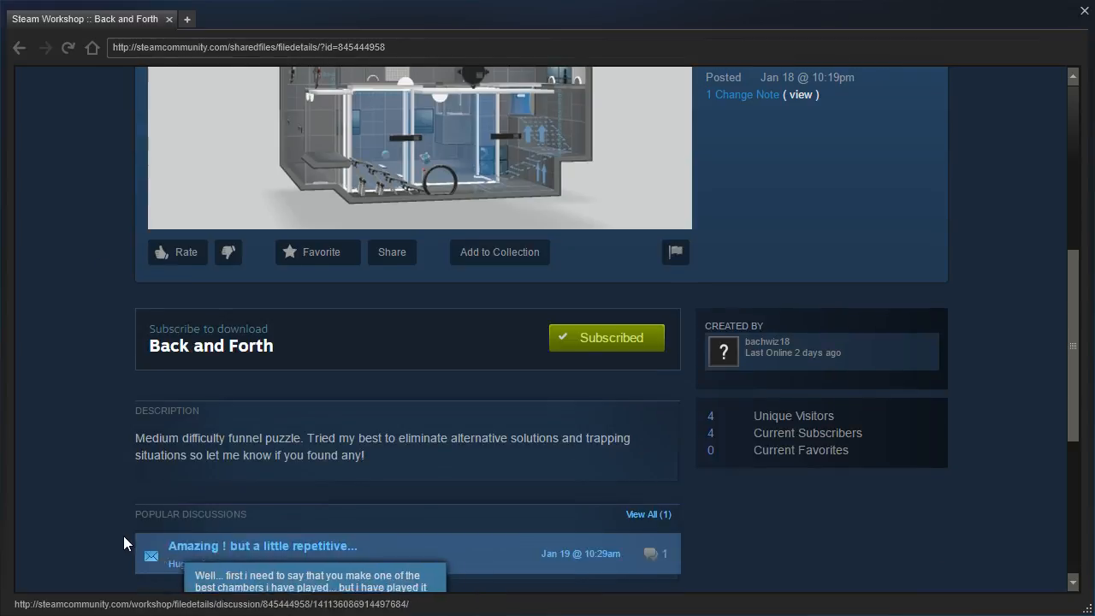
{"action": "scroll", "scroll_direction": "up", "scroll_amount": 3}
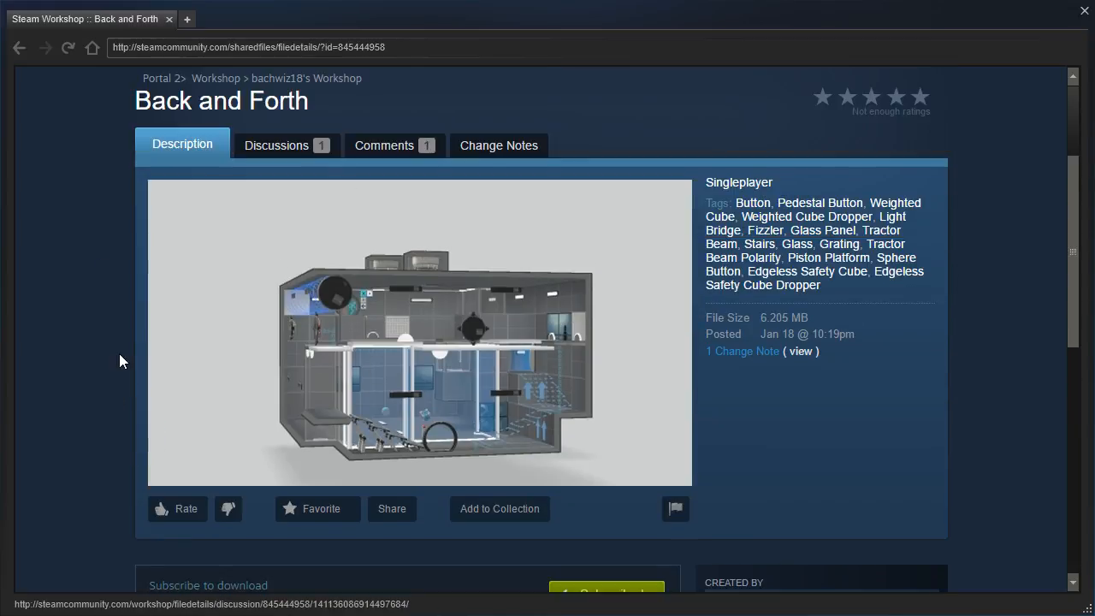
{"action": "scroll", "scroll_direction": "down", "scroll_amount": 3}
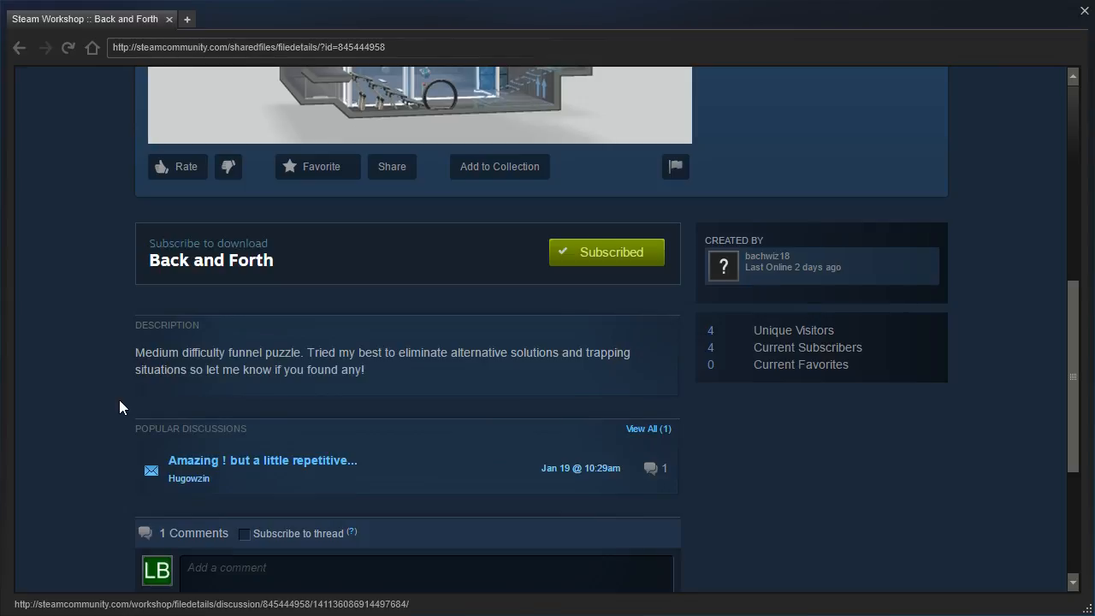
{"action": "scroll", "scroll_direction": "up", "scroll_amount": 3}
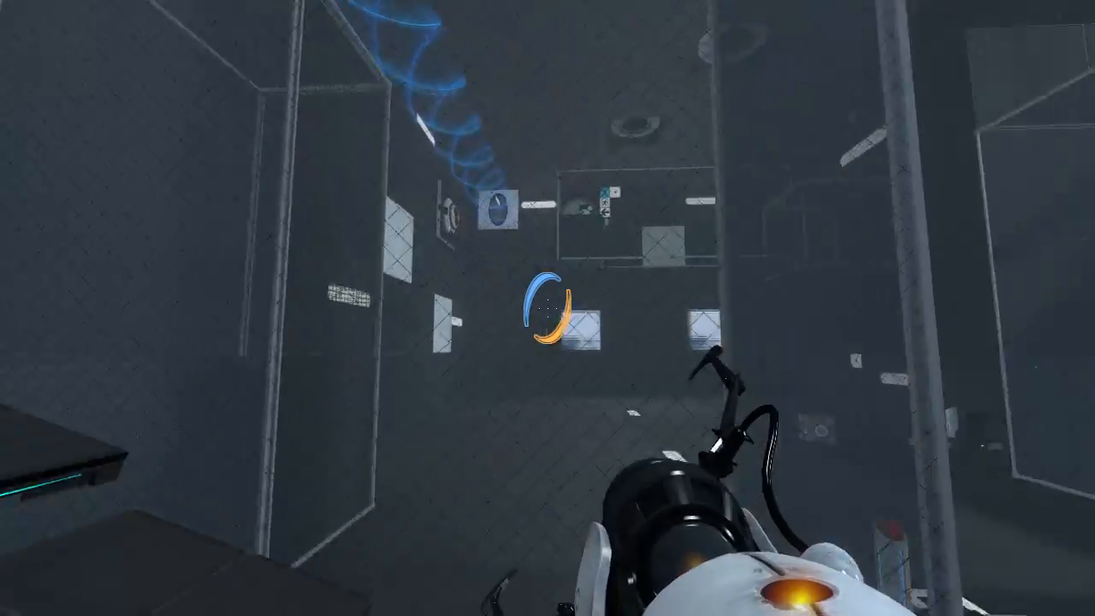
{"action": "mouse_move", "coordinate": [548, 308]}
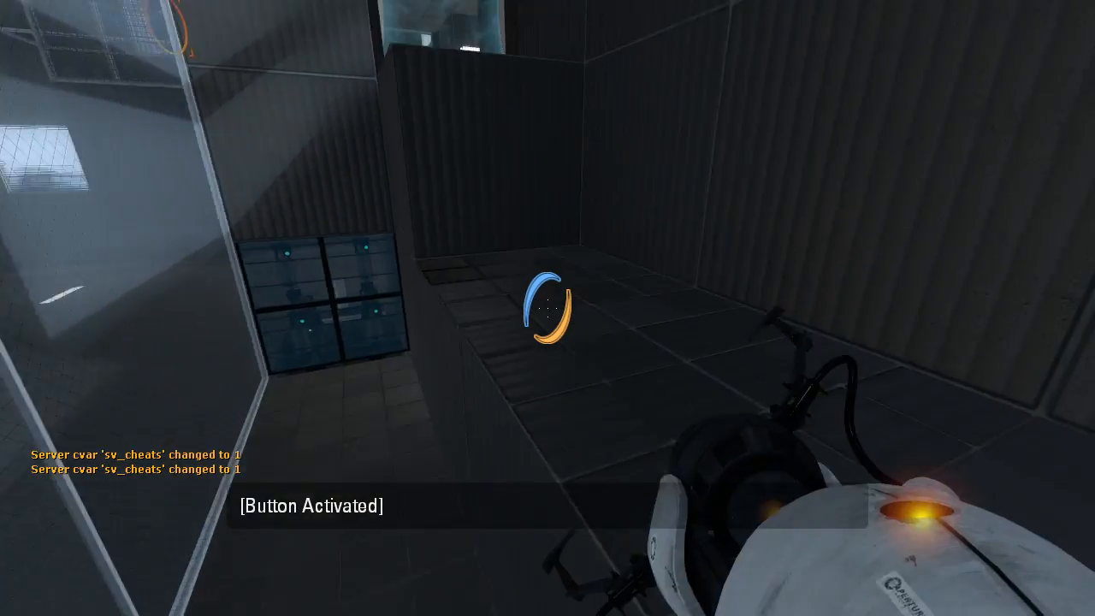
{"action": "mouse_move", "coordinate": [548, 308]}
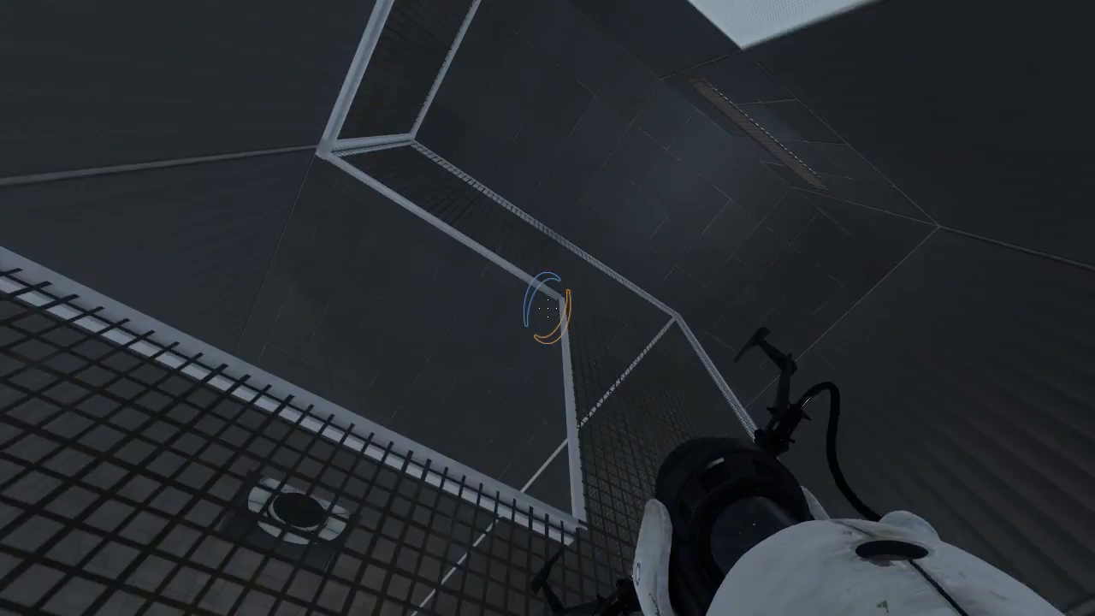
{"action": "mouse_move", "coordinate": [547, 308]}
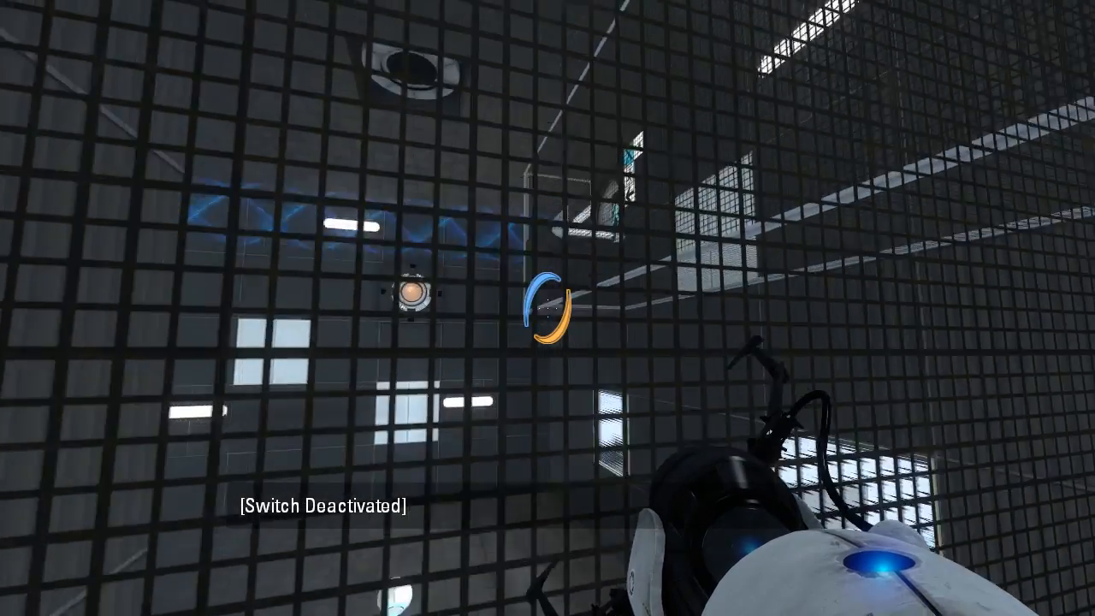
Fire a portal to leave the grated area and reach the dark side corridor.
{"action": "left_click", "coordinate": [547, 308]}
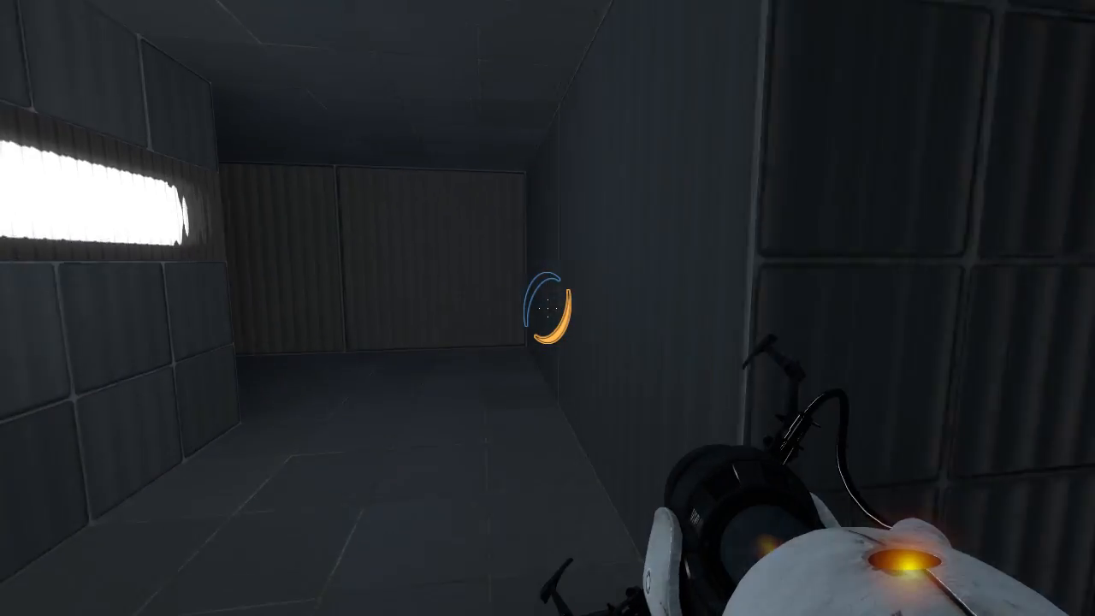
Fire the secondary portal onto the white floor panel next to the blue funnel.
{"action": "left_click", "coordinate": [547, 308]}
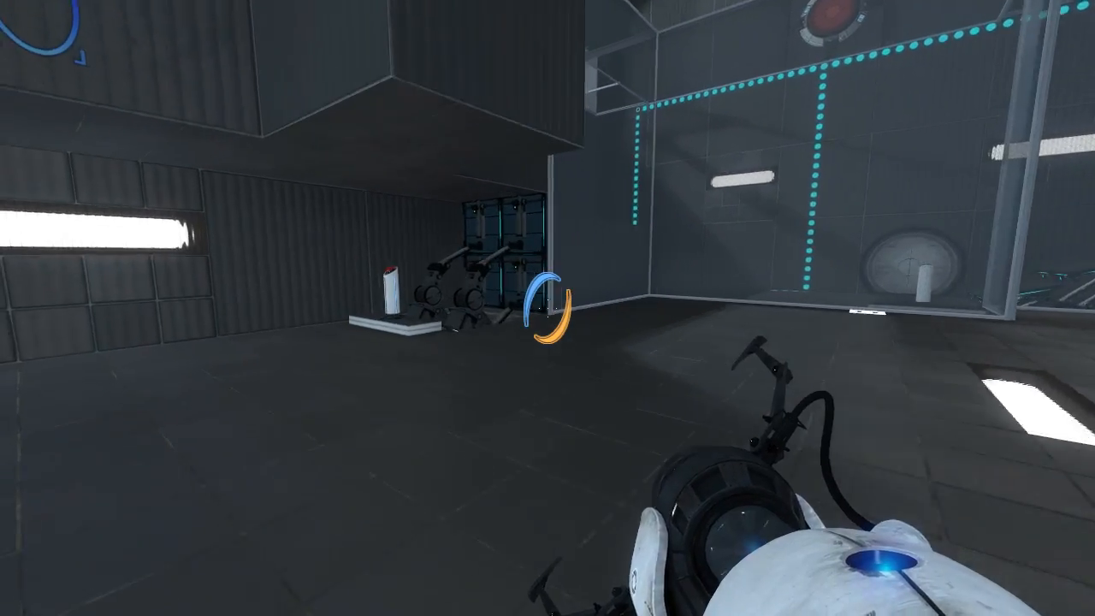
{"action": "mouse_move", "coordinate": [547, 308]}
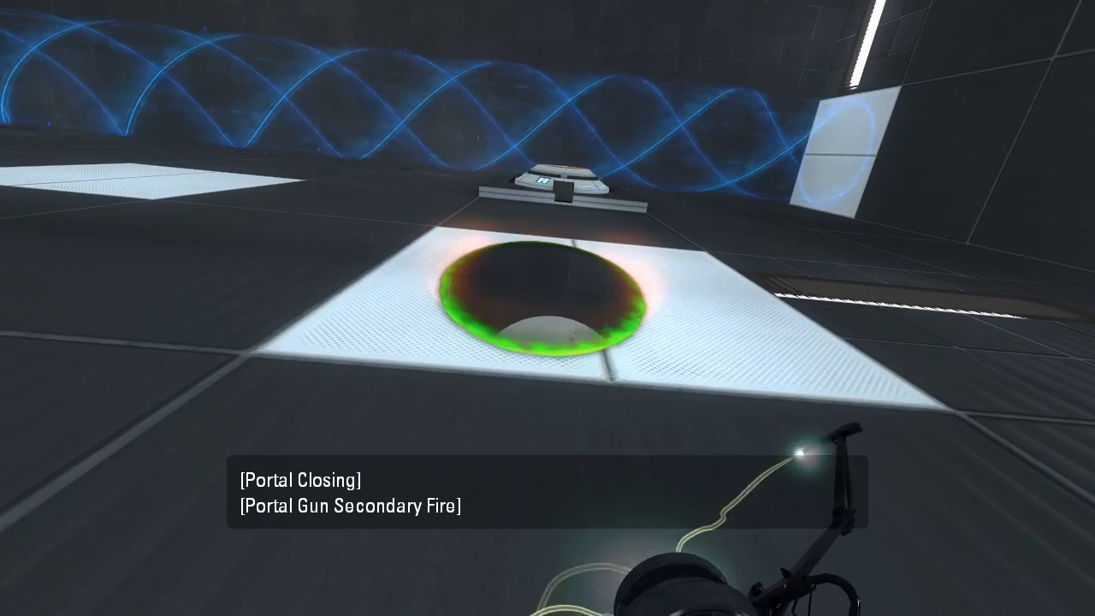
Shoot portals to reach and press the button by the excursion funnel corridor.
{"action": "left_click", "coordinate": [547, 307]}
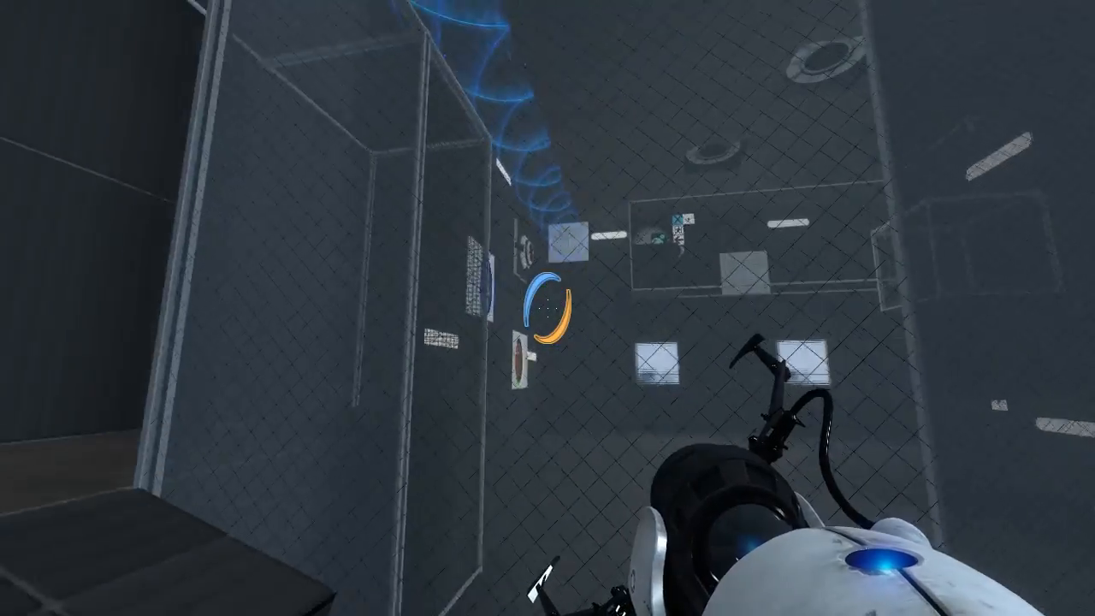
{"action": "left_click", "coordinate": [547, 308]}
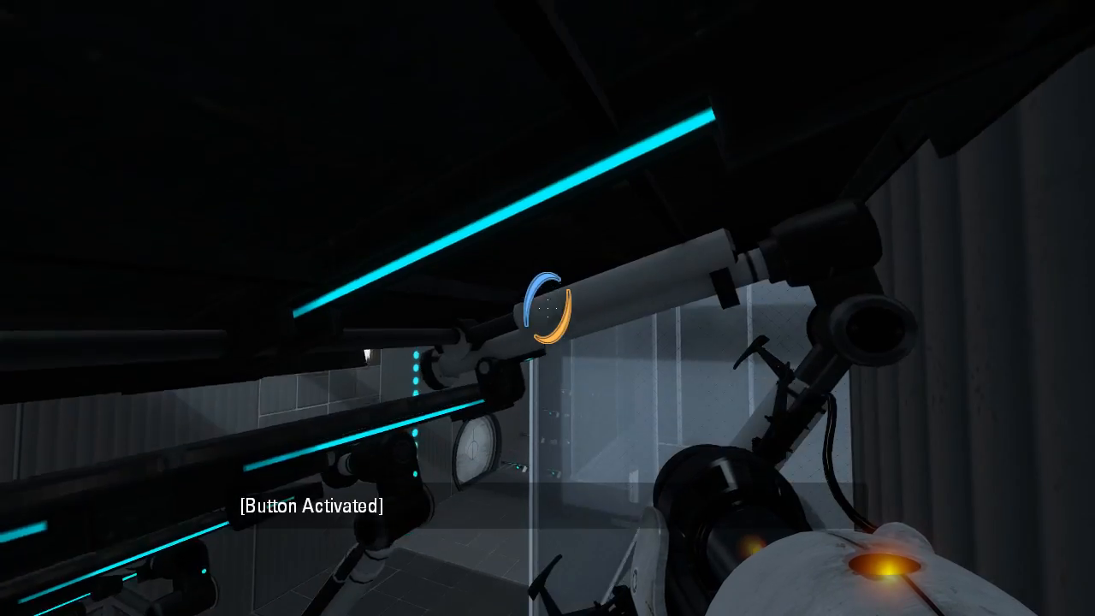
{"action": "mouse_move", "coordinate": [547, 308]}
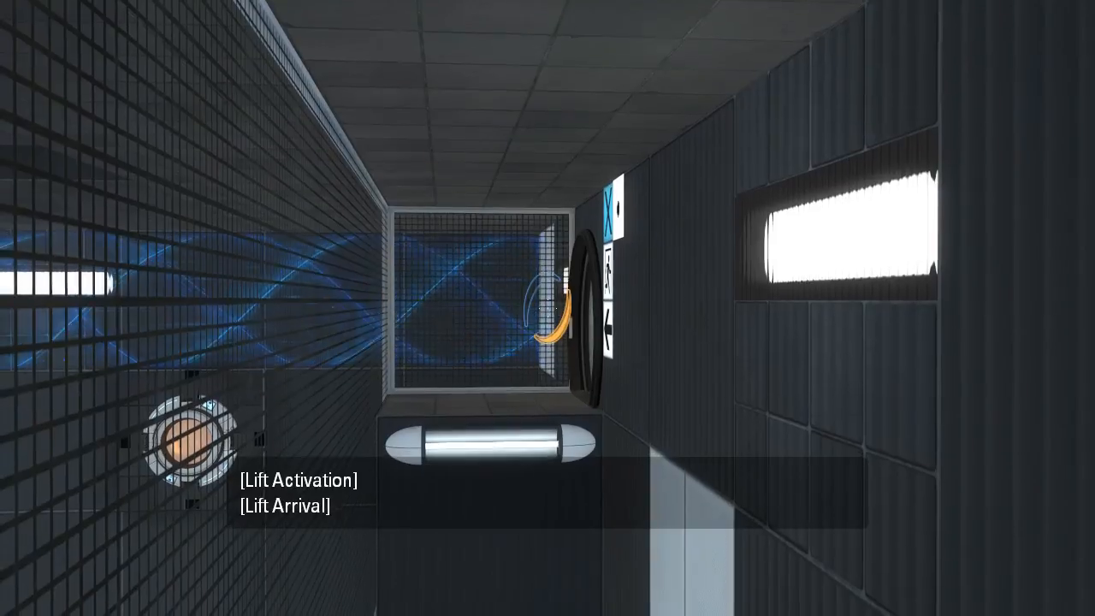
Set the sphere in its holder beside the pedestal button so it glows blue.
{"action": "left_click", "coordinate": [548, 308]}
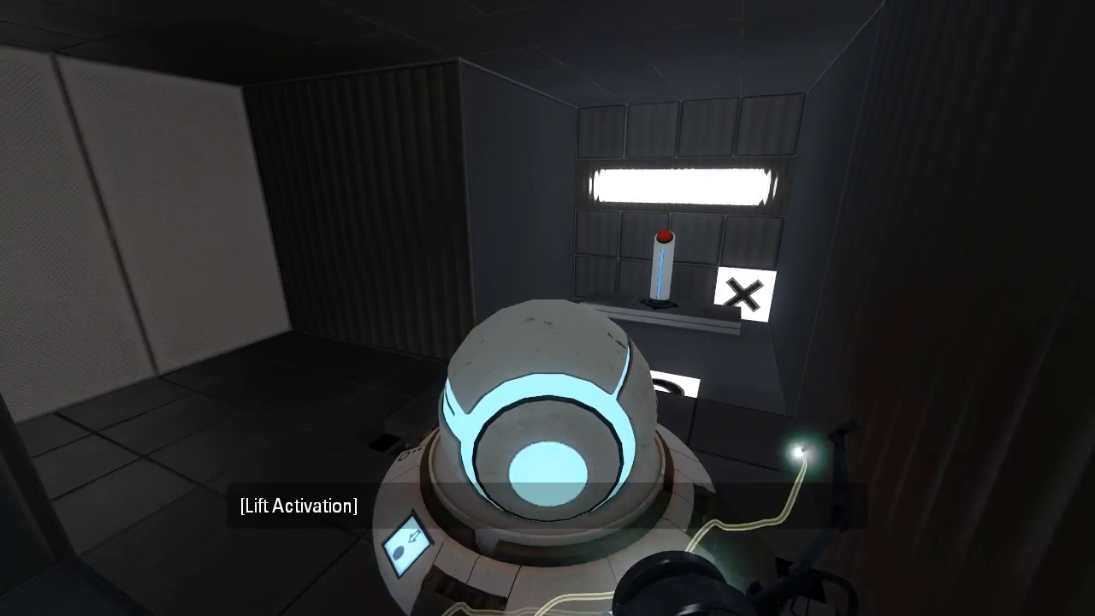
Press the pedestal button and walk back into the corridor beside the funnel.
{"action": "left_click", "coordinate": [548, 308]}
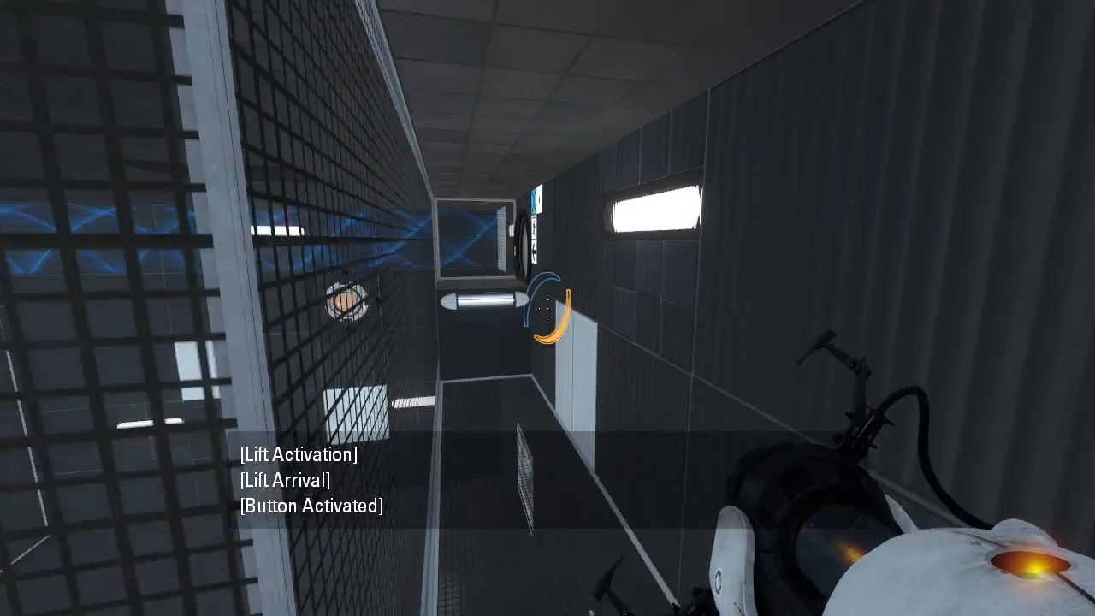
Shoot a portal onto the white corridor wall panel beside the blue funnel.
{"action": "left_click", "coordinate": [548, 308]}
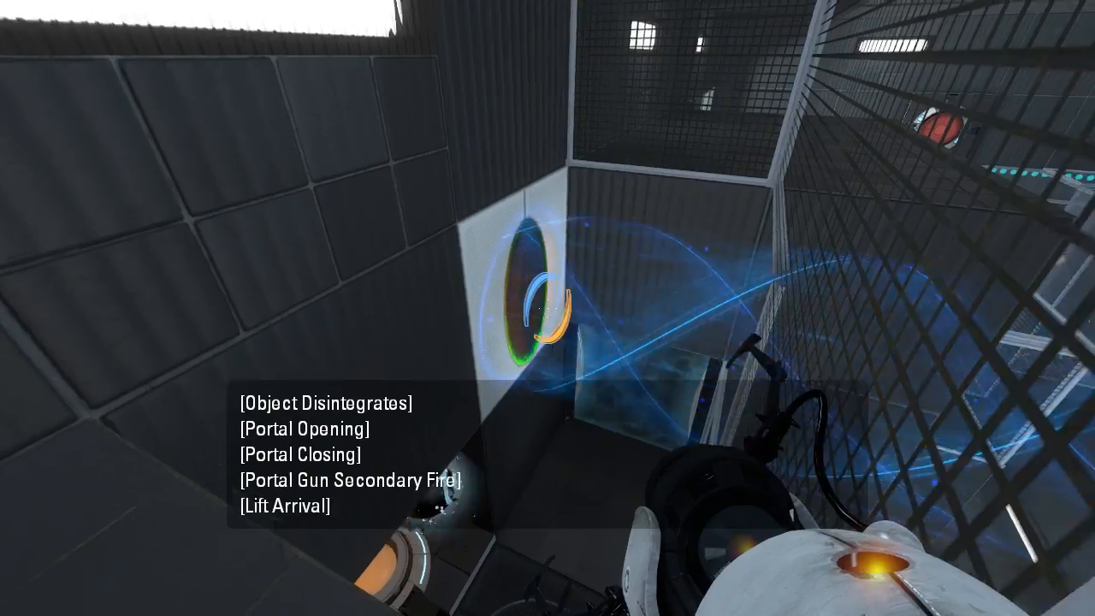
{"action": "mouse_move", "coordinate": [547, 308]}
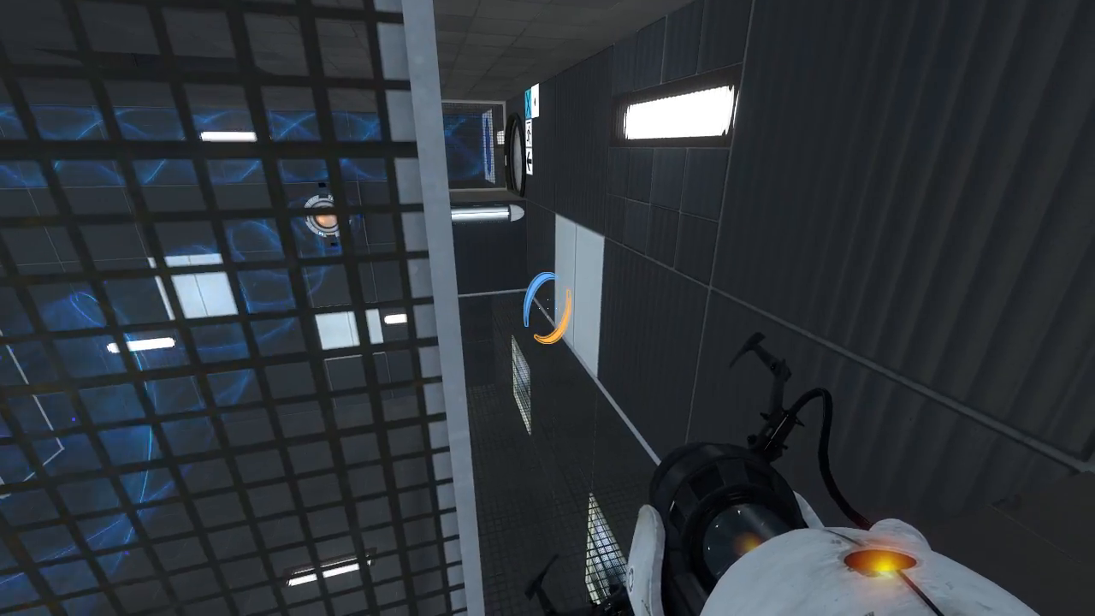
{"action": "mouse_move", "coordinate": [547, 308]}
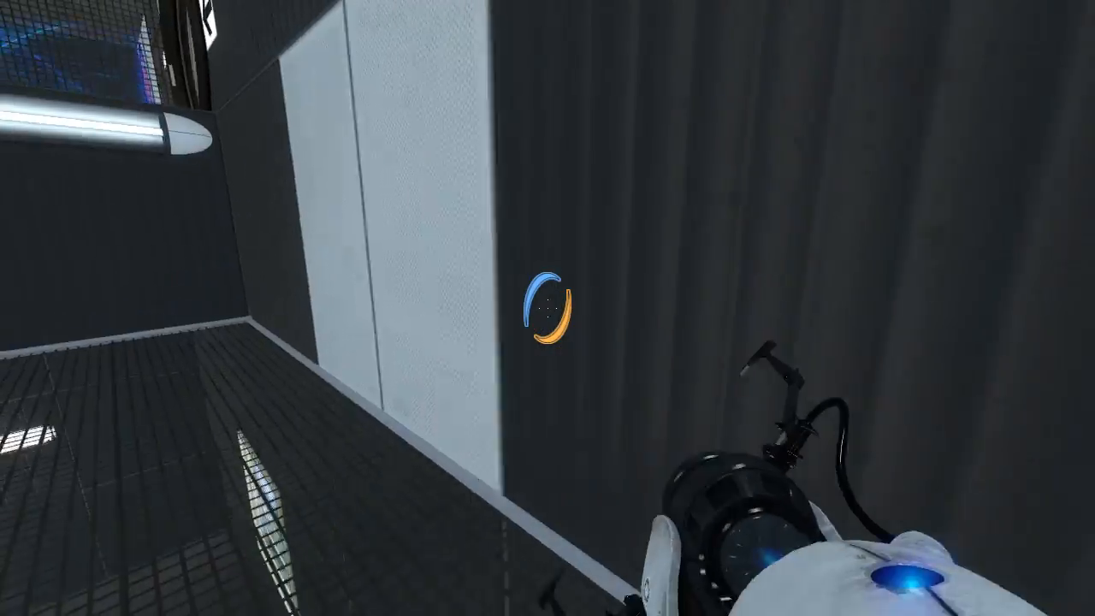
Press the switch past the emancipation grill to open the dropper door.
{"action": "left_click", "coordinate": [547, 308]}
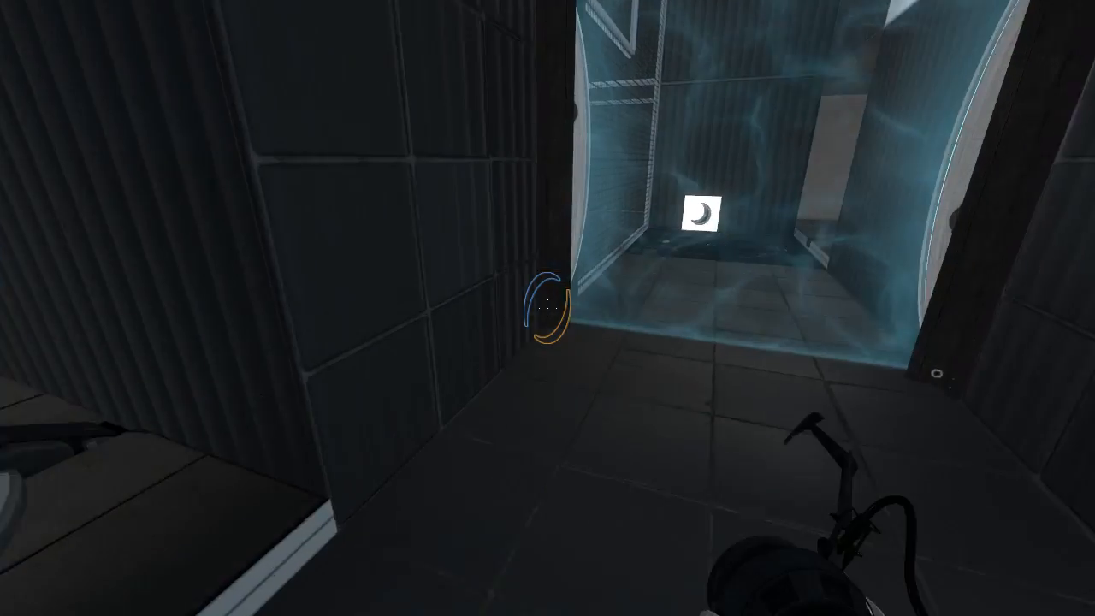
{"action": "mouse_move", "coordinate": [548, 308]}
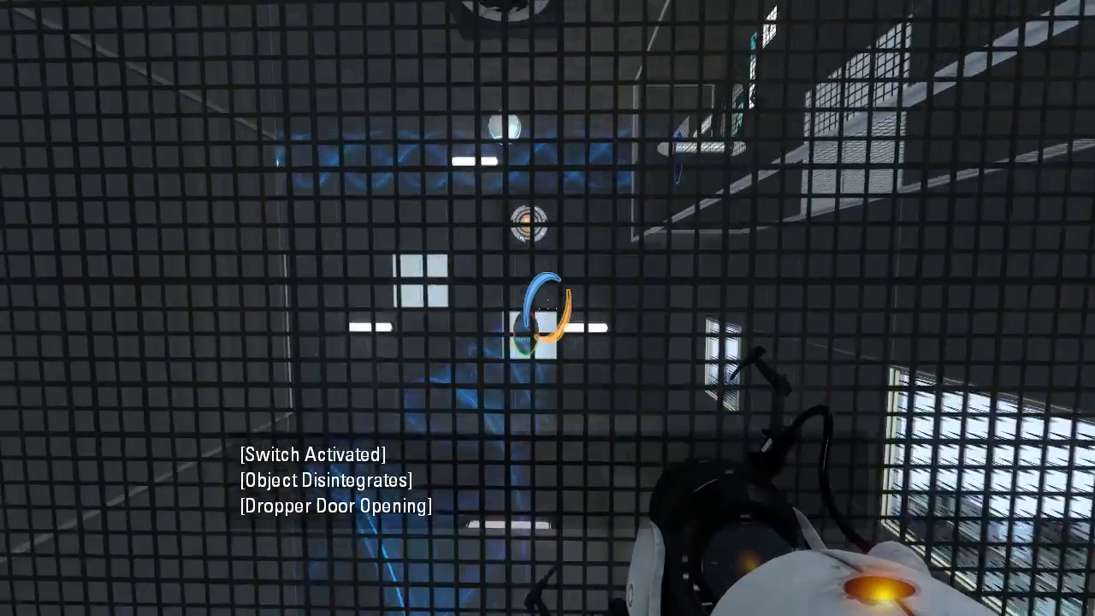
{"action": "mouse_move", "coordinate": [547, 308]}
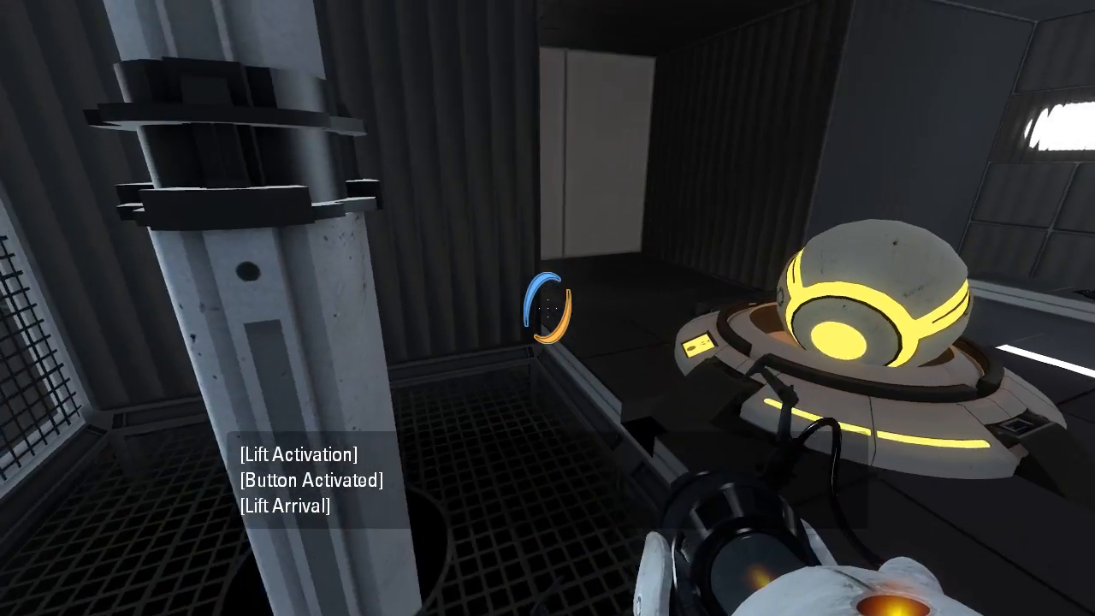
Enter the dim room and aim at its large white portal panel.
{"action": "left_click", "coordinate": [548, 308]}
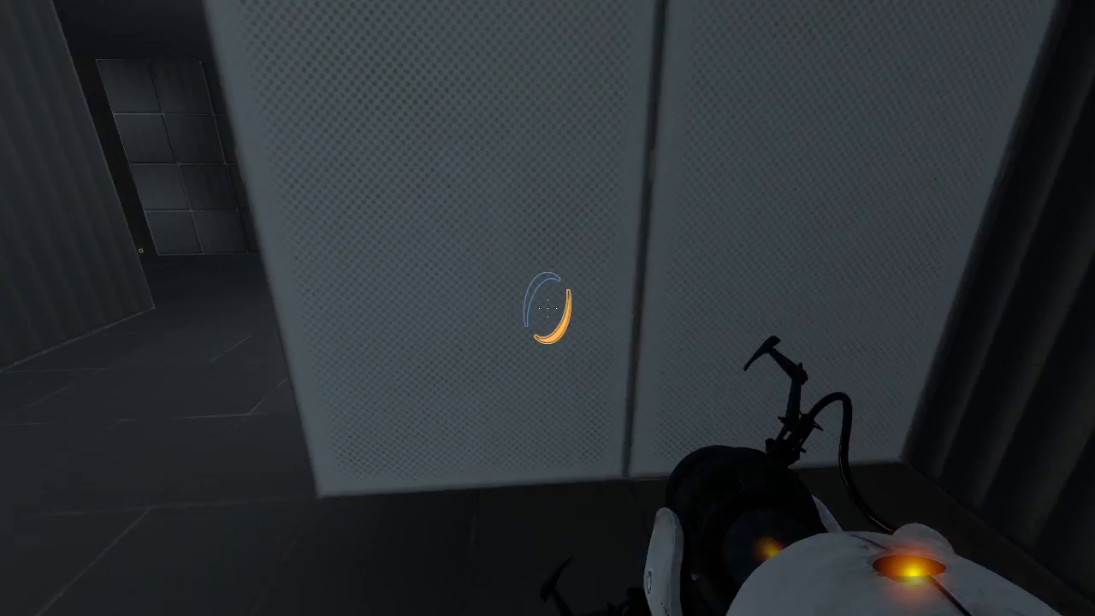
Portal onto the ceiling panel and ride the funnel up to the glass exit ledge.
{"action": "left_click", "coordinate": [548, 308]}
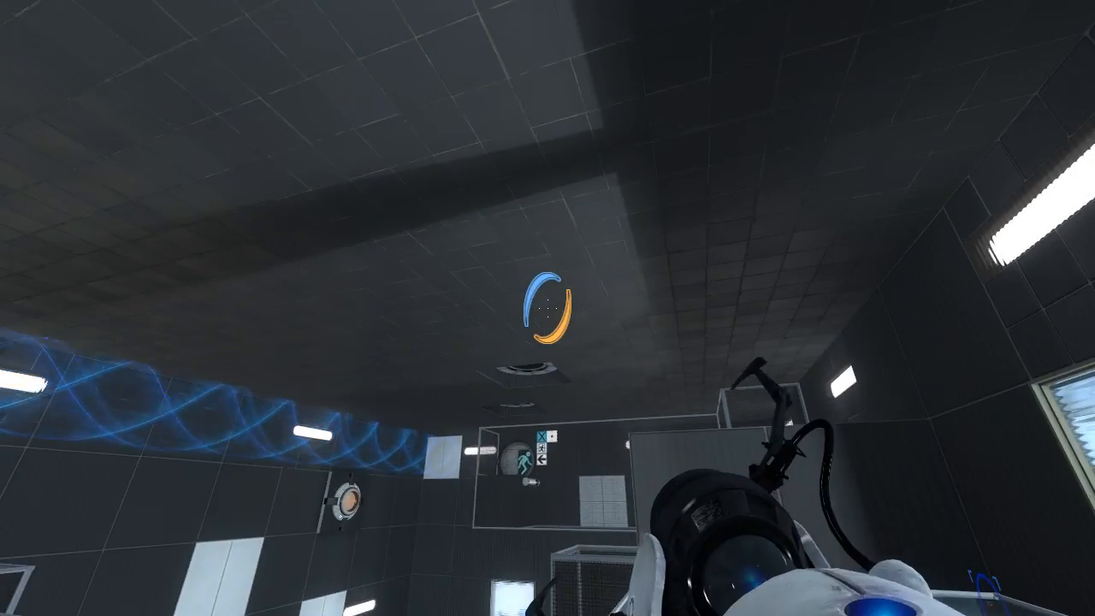
{"action": "mouse_move", "coordinate": [548, 308]}
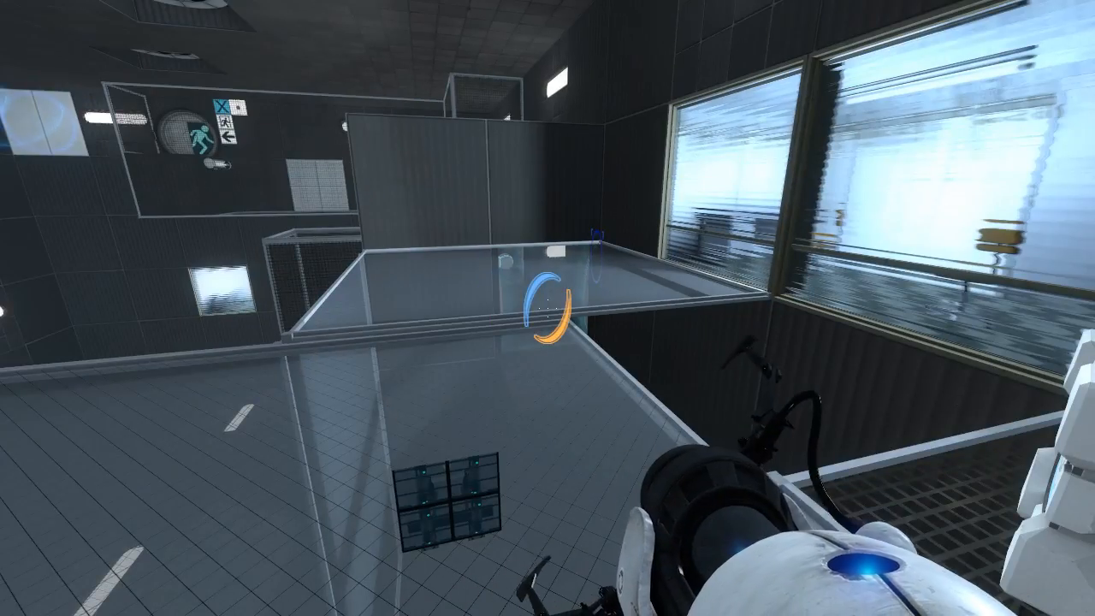